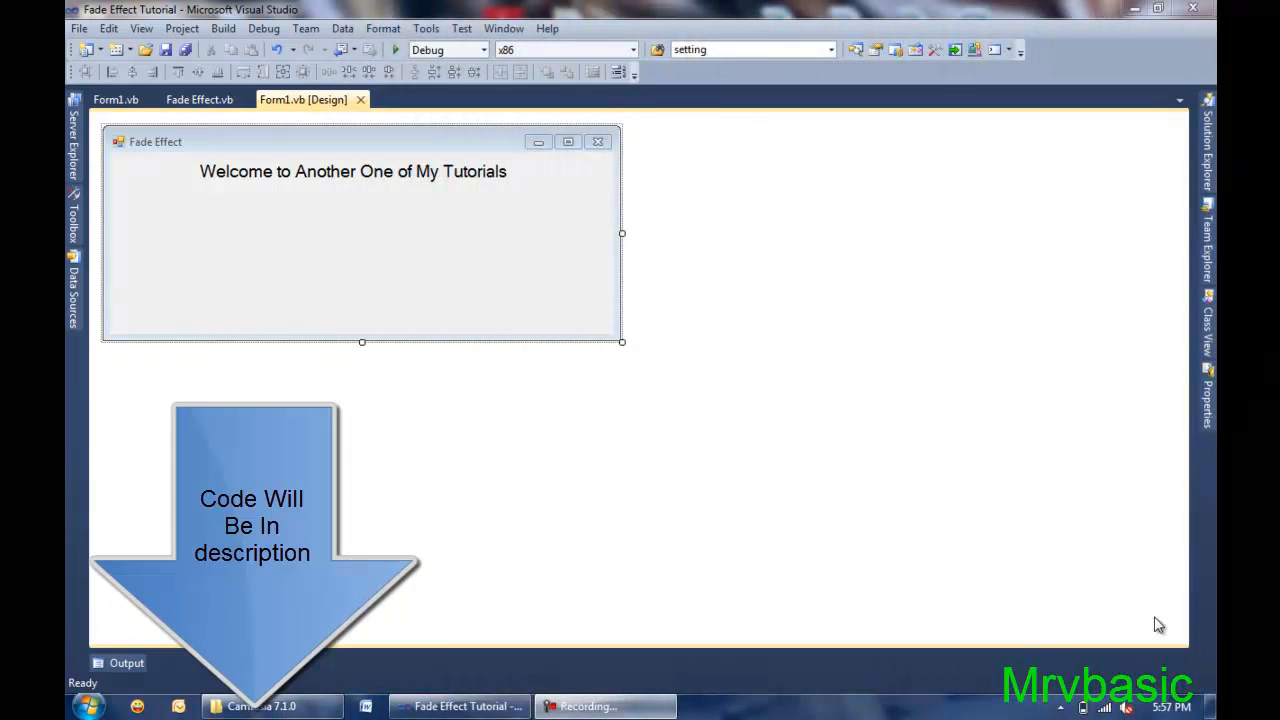
mouse_move(725, 373)
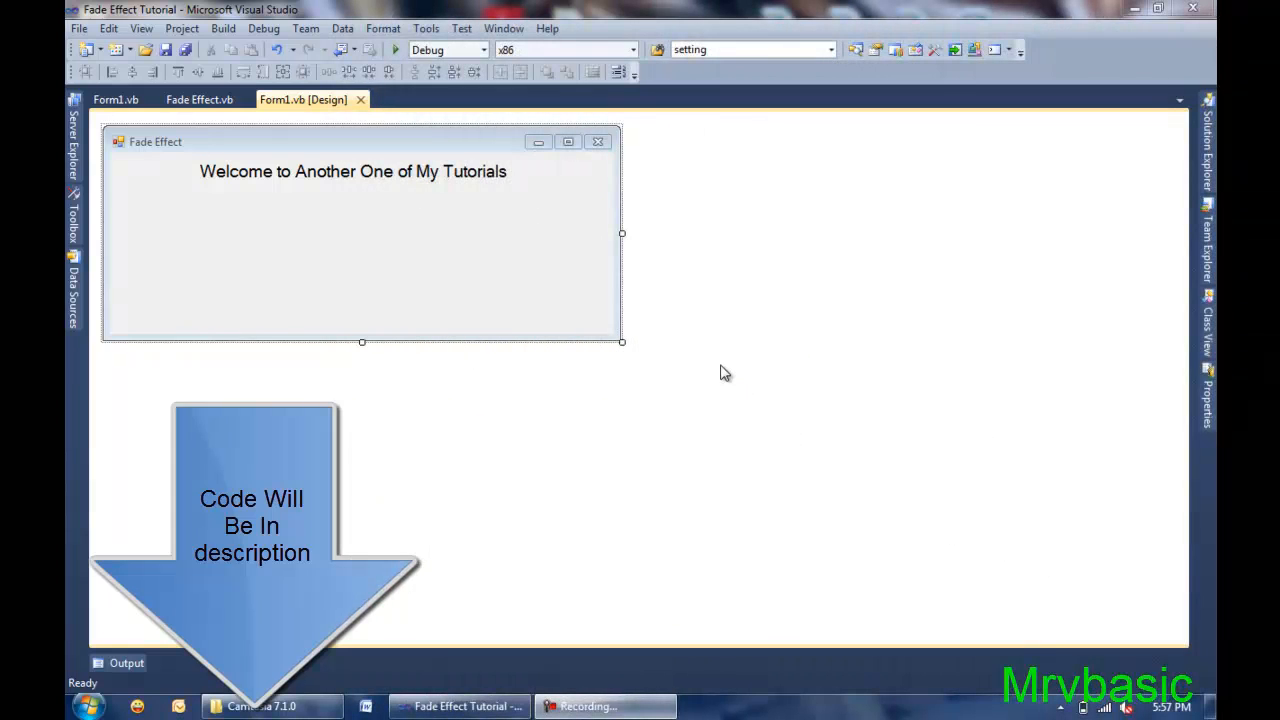
mouse_move(620, 303)
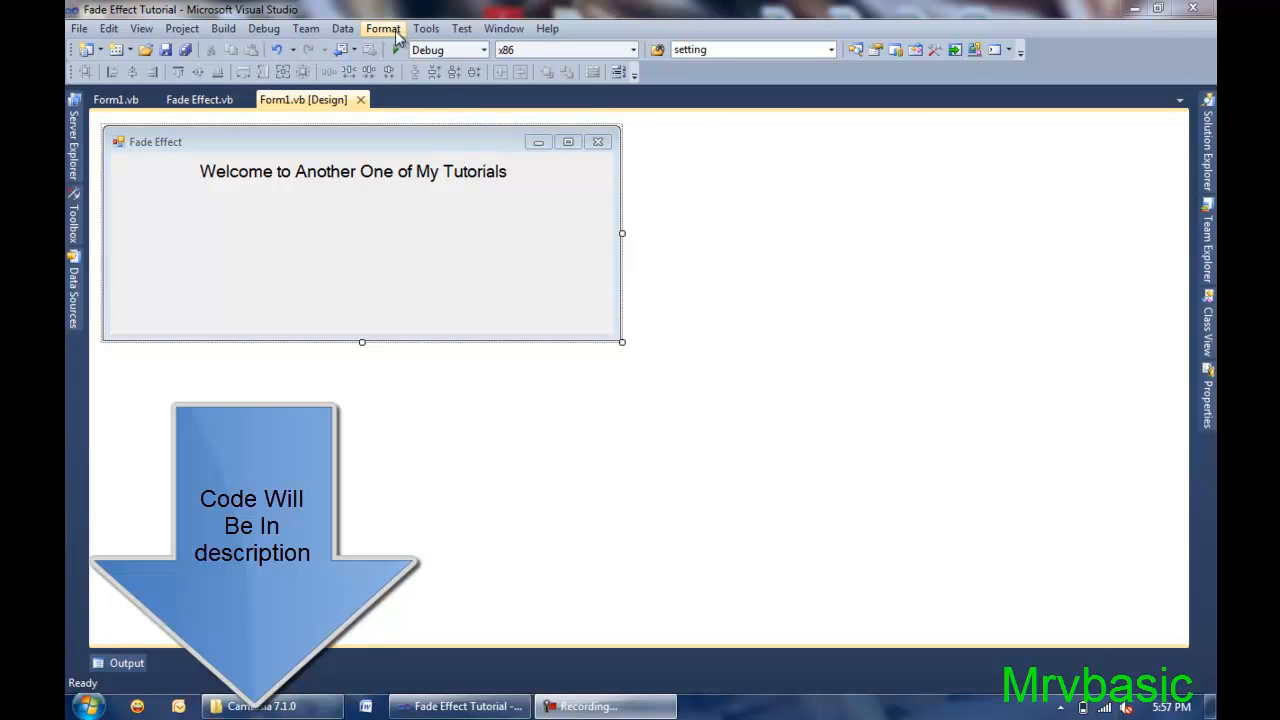
mouse_move(418, 50)
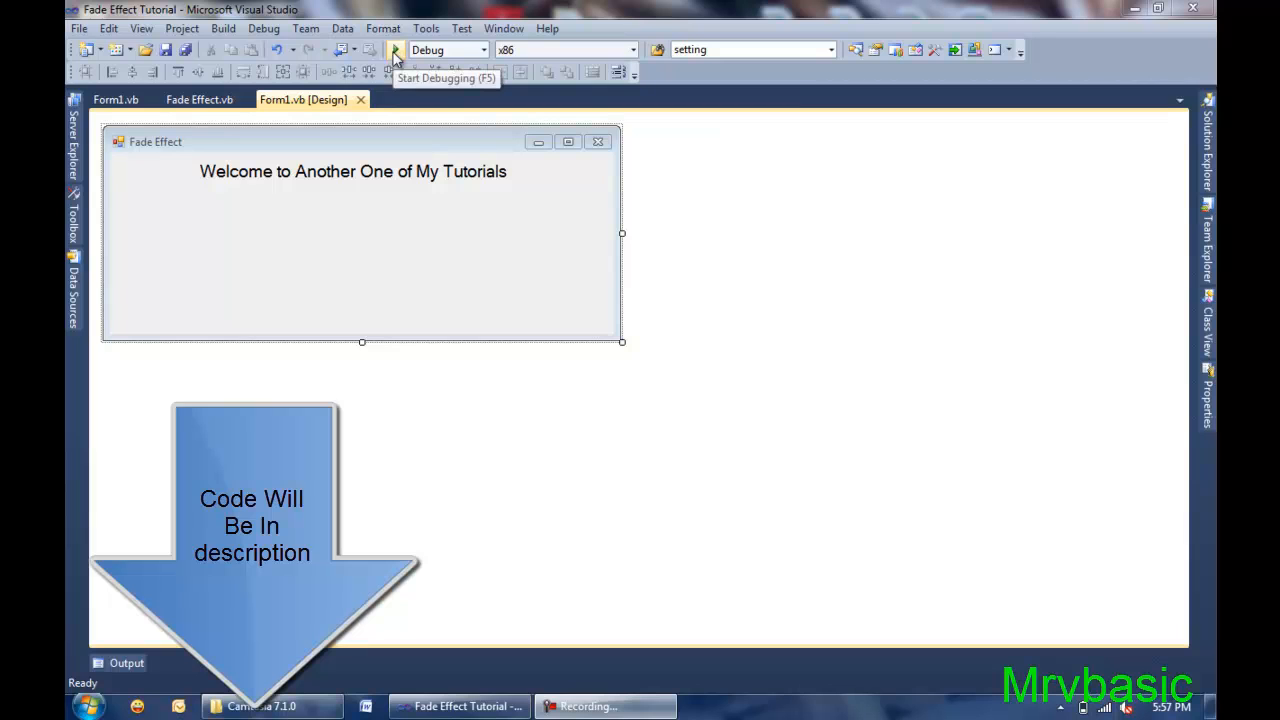
Preview the app, then bring up the Fade Effect Tutorial project's actions menu in Solution Explorer.
left_click(388, 50)
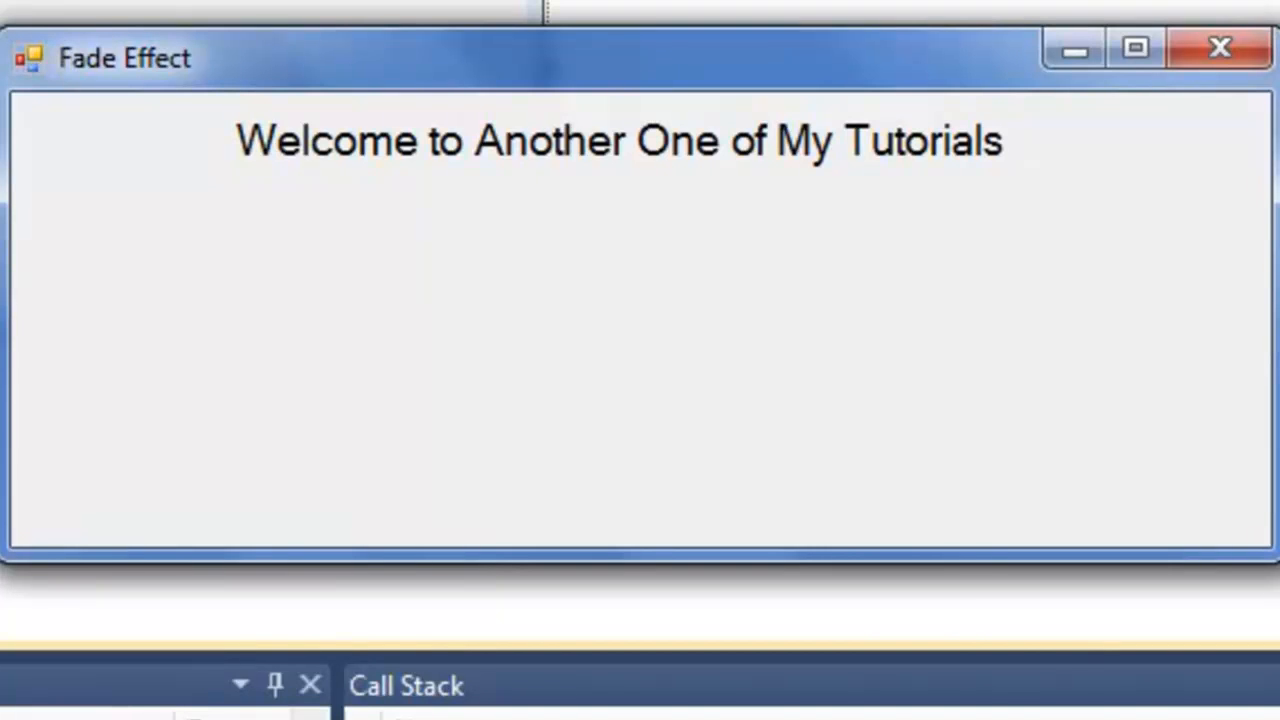
mouse_move(1244, 196)
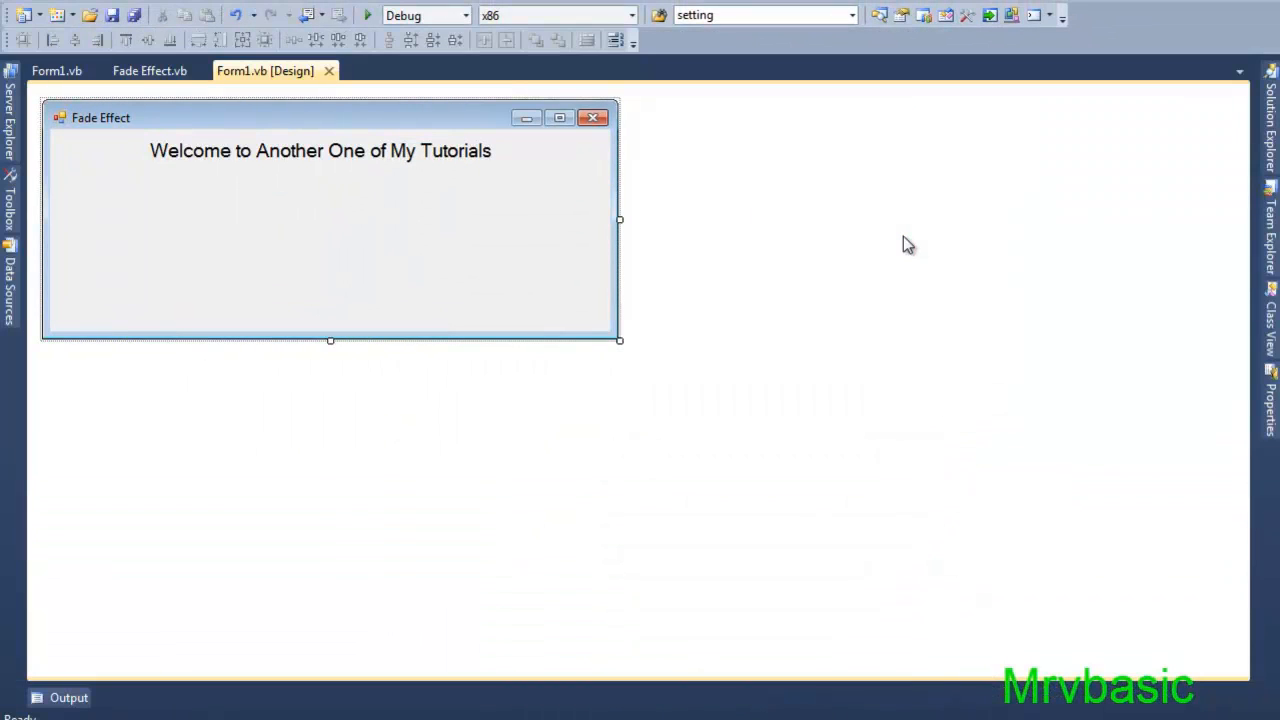
mouse_move(1168, 142)
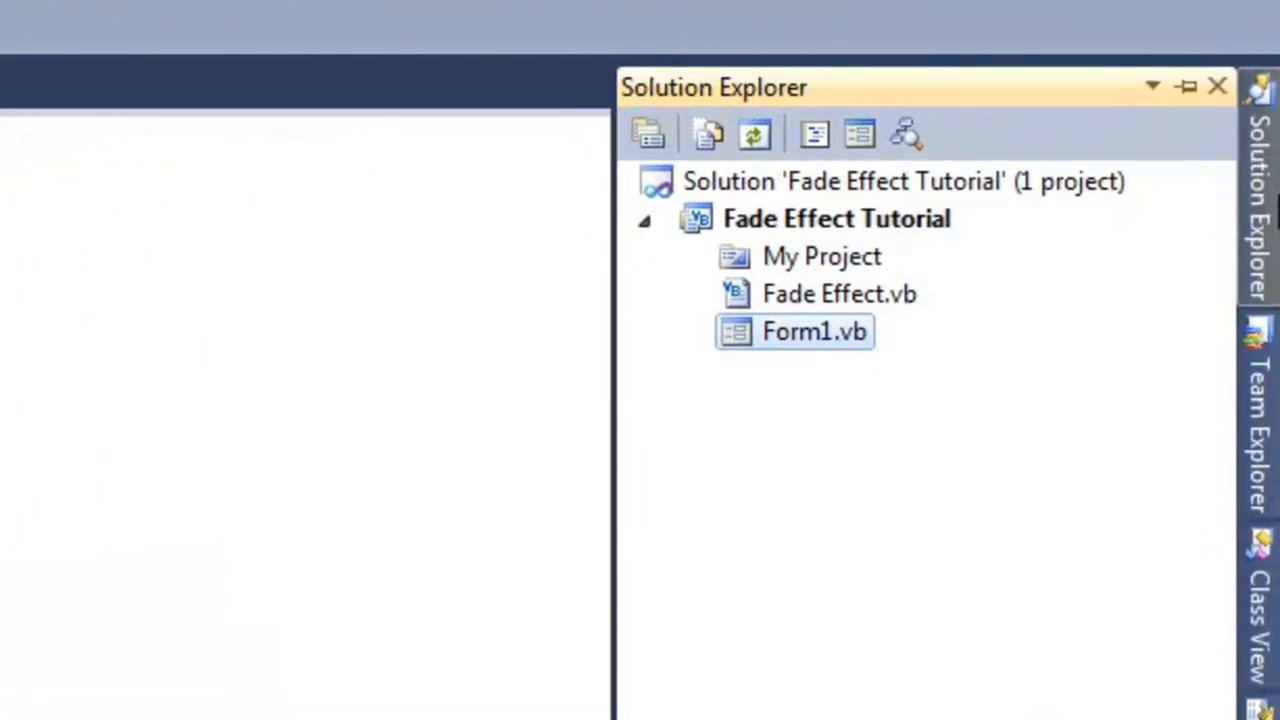
right_click(836, 230)
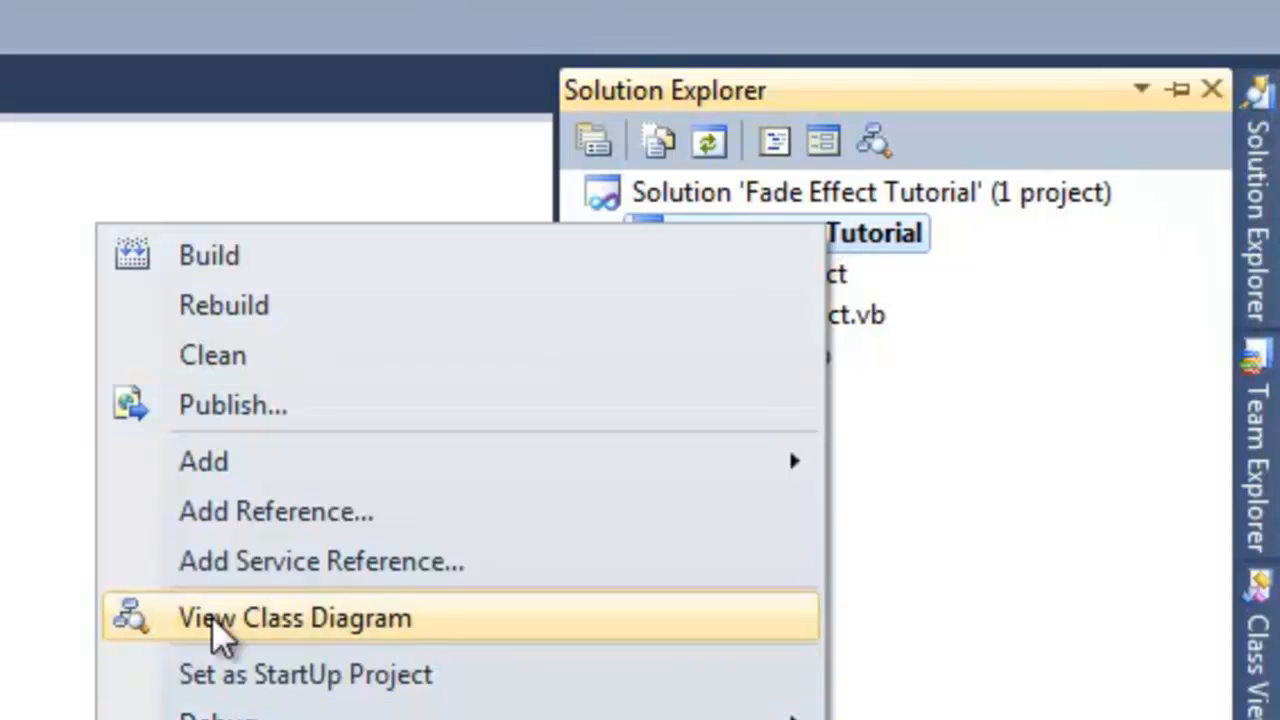
mouse_move(720, 263)
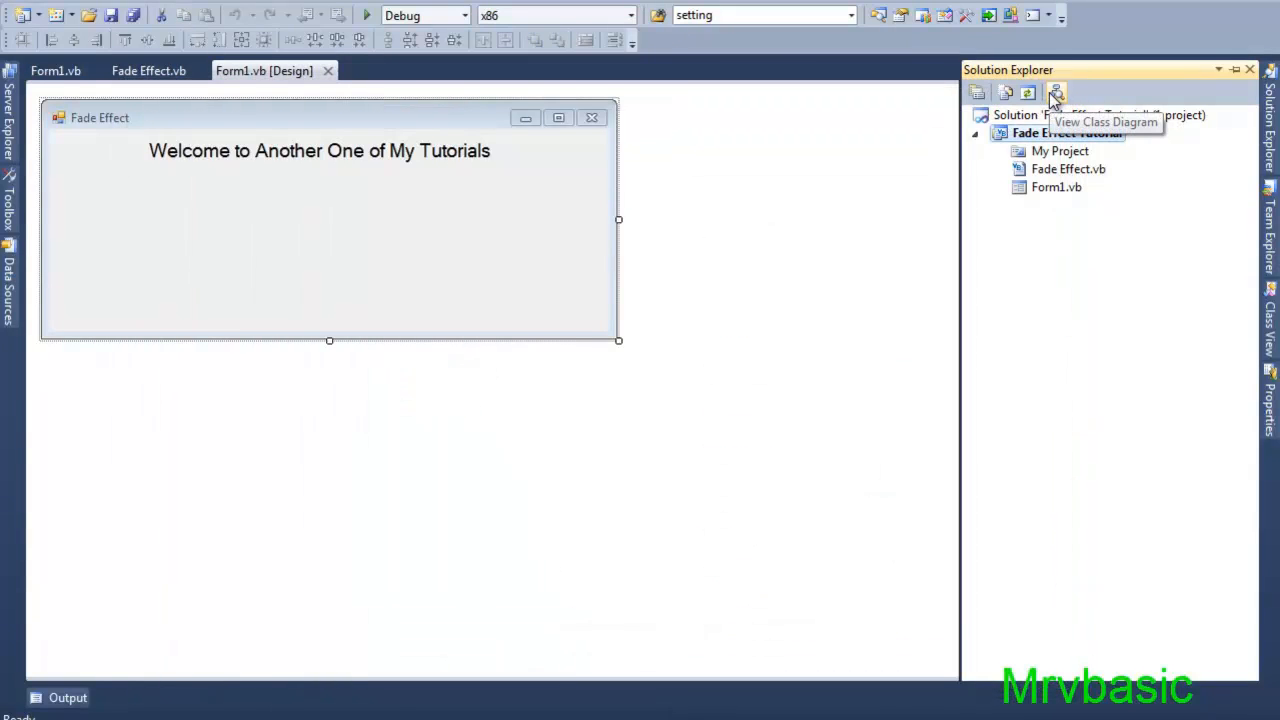
mouse_move(148, 70)
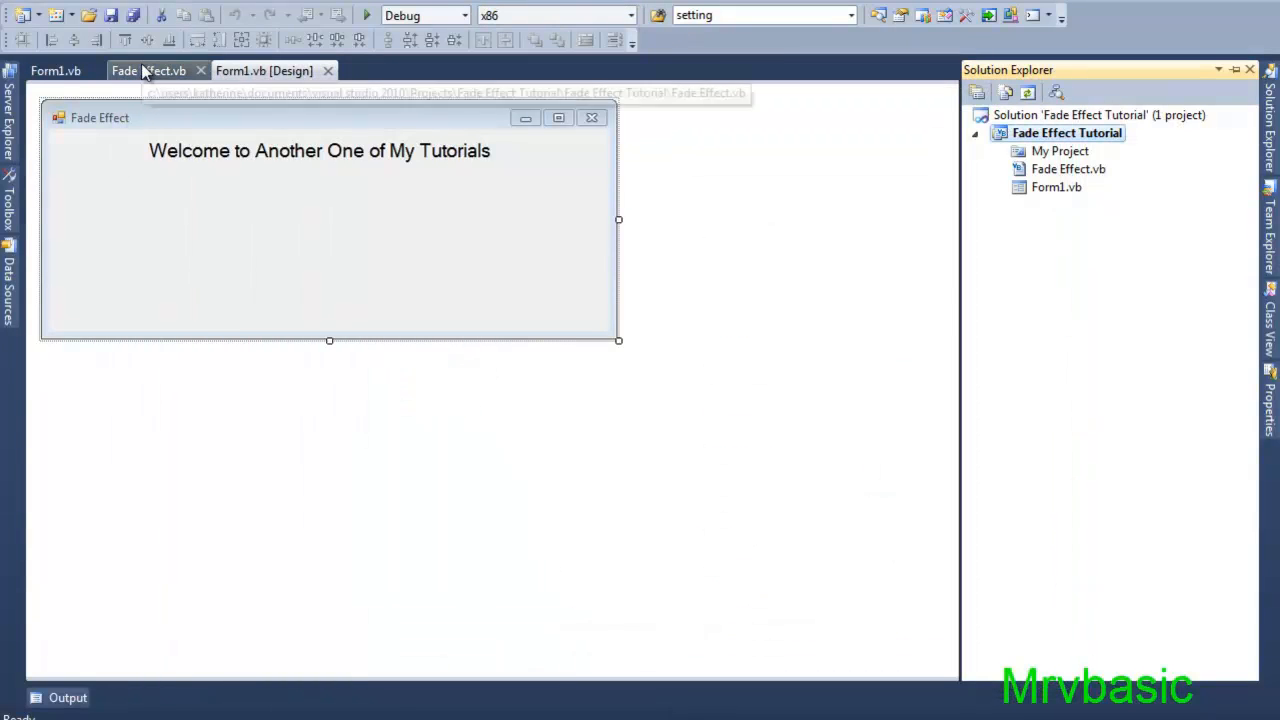
Show the Fade_Effect module code and highlight the fade variable in the FadeIn loop.
left_click(145, 70)
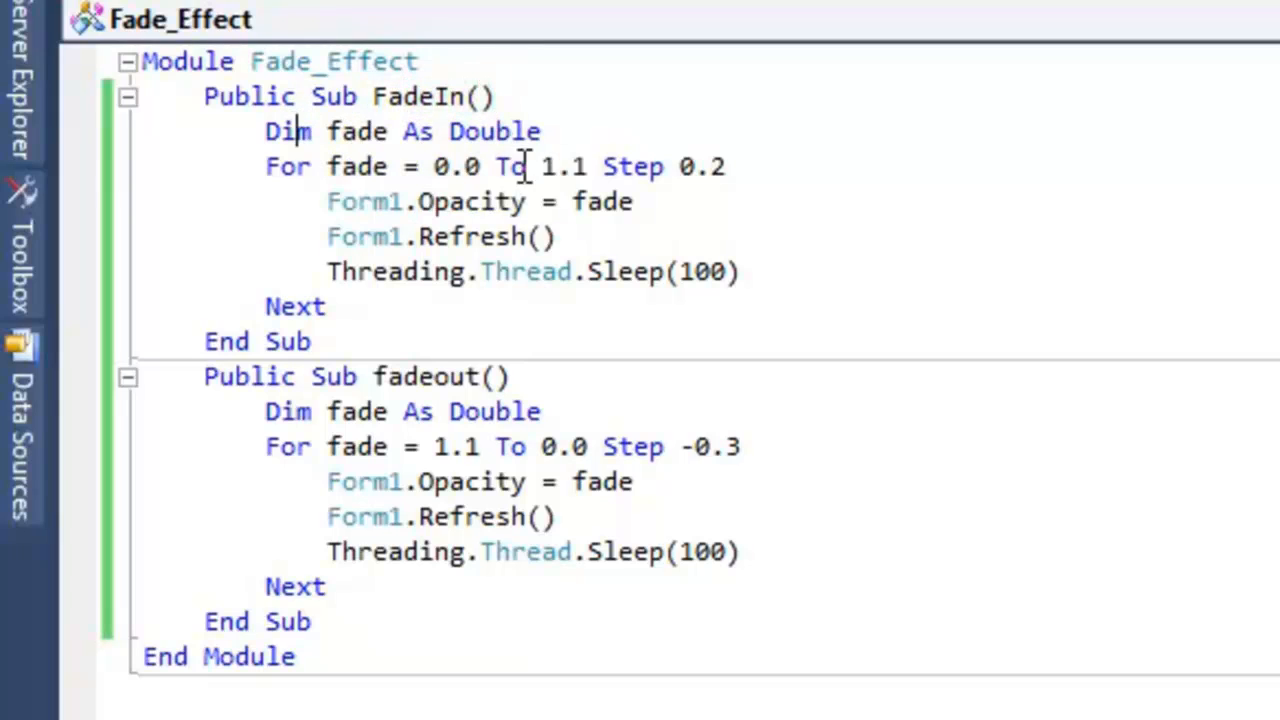
mouse_move(360, 166)
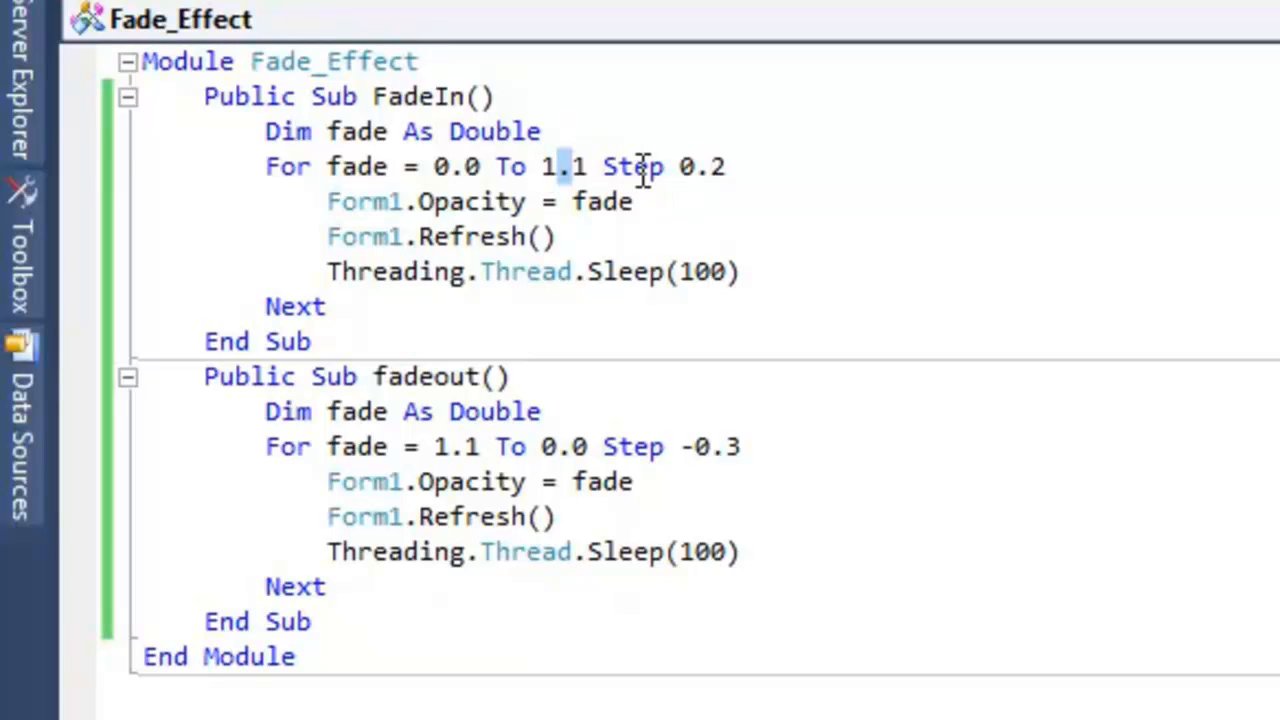
double_click(602, 201)
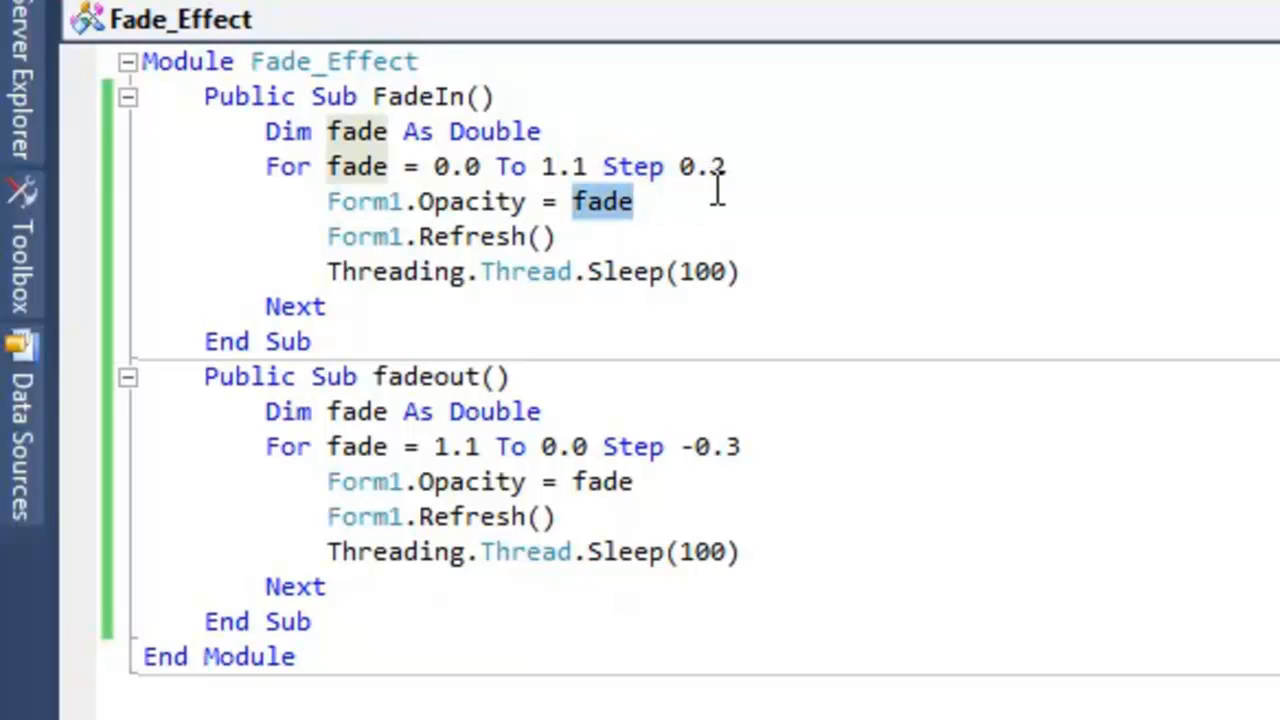
mouse_move(357, 208)
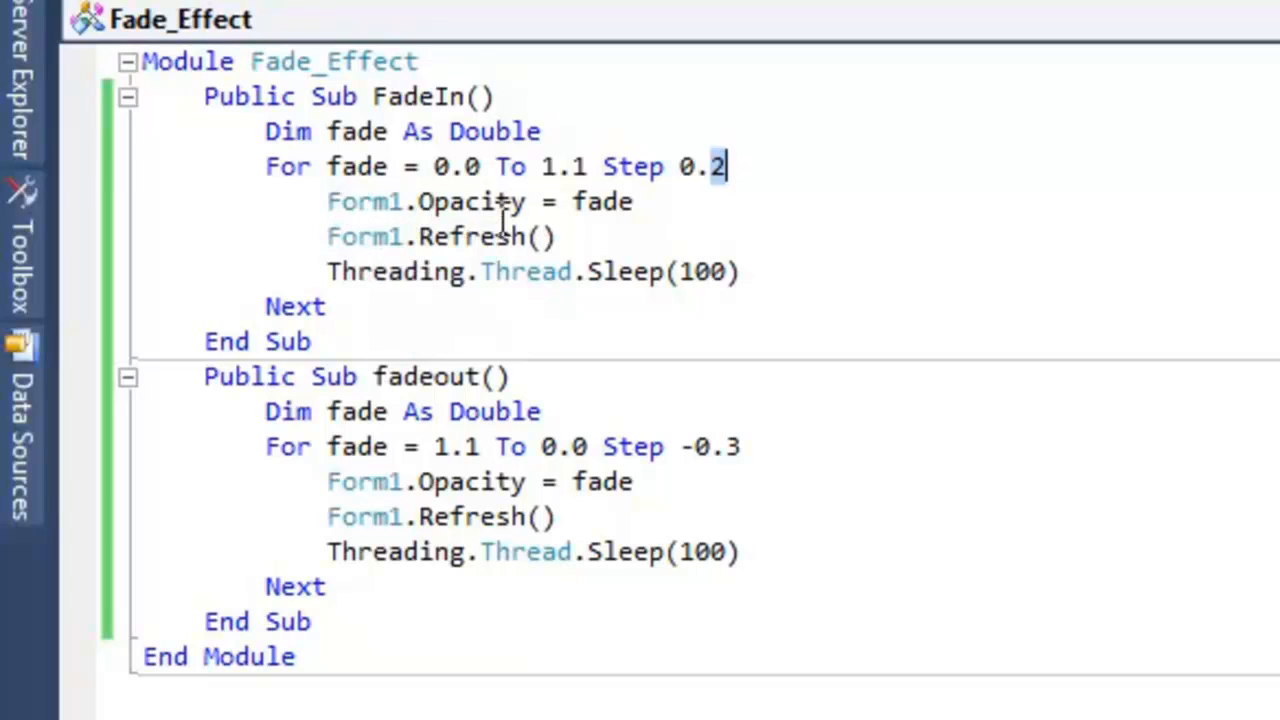
mouse_move(565, 270)
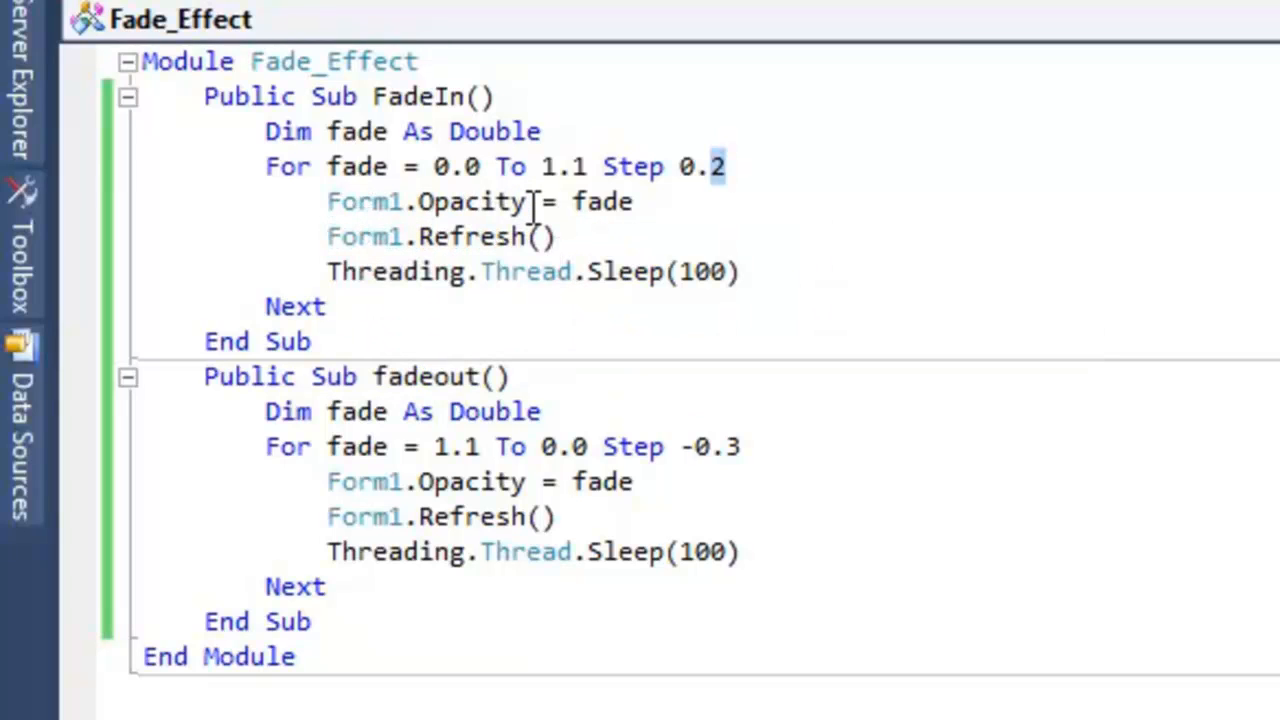
mouse_move(605, 290)
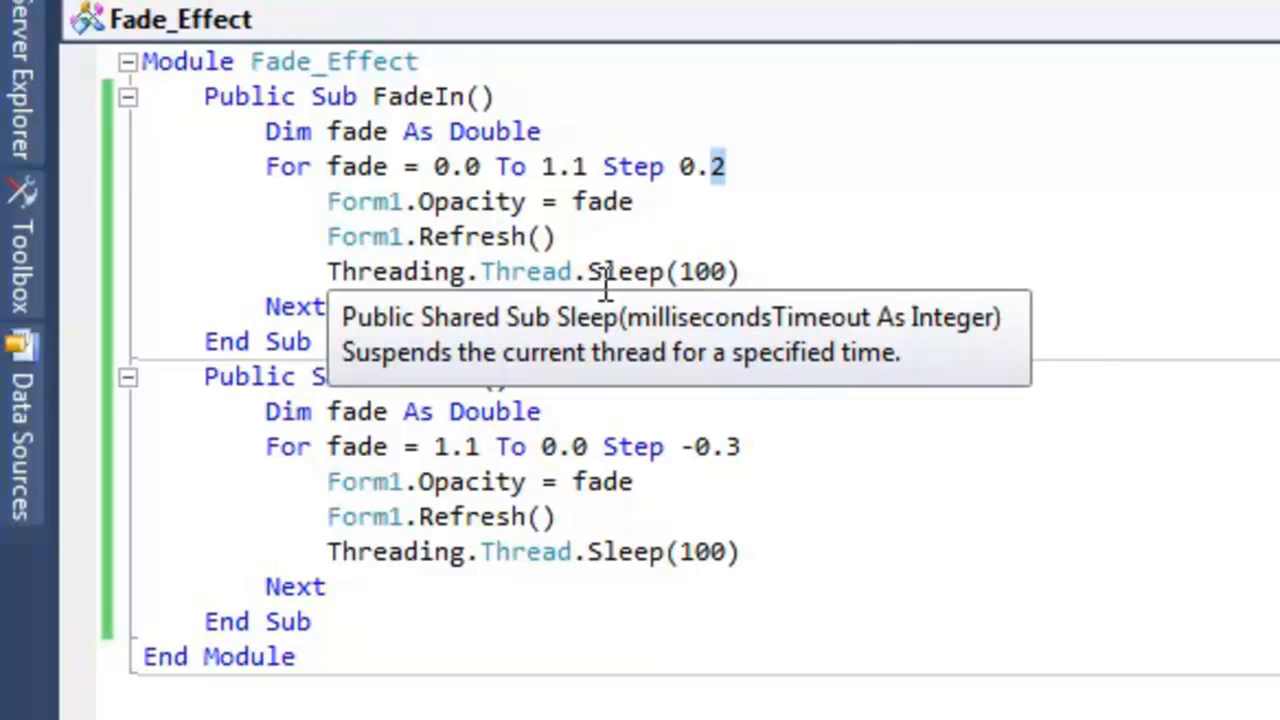
mouse_move(714, 271)
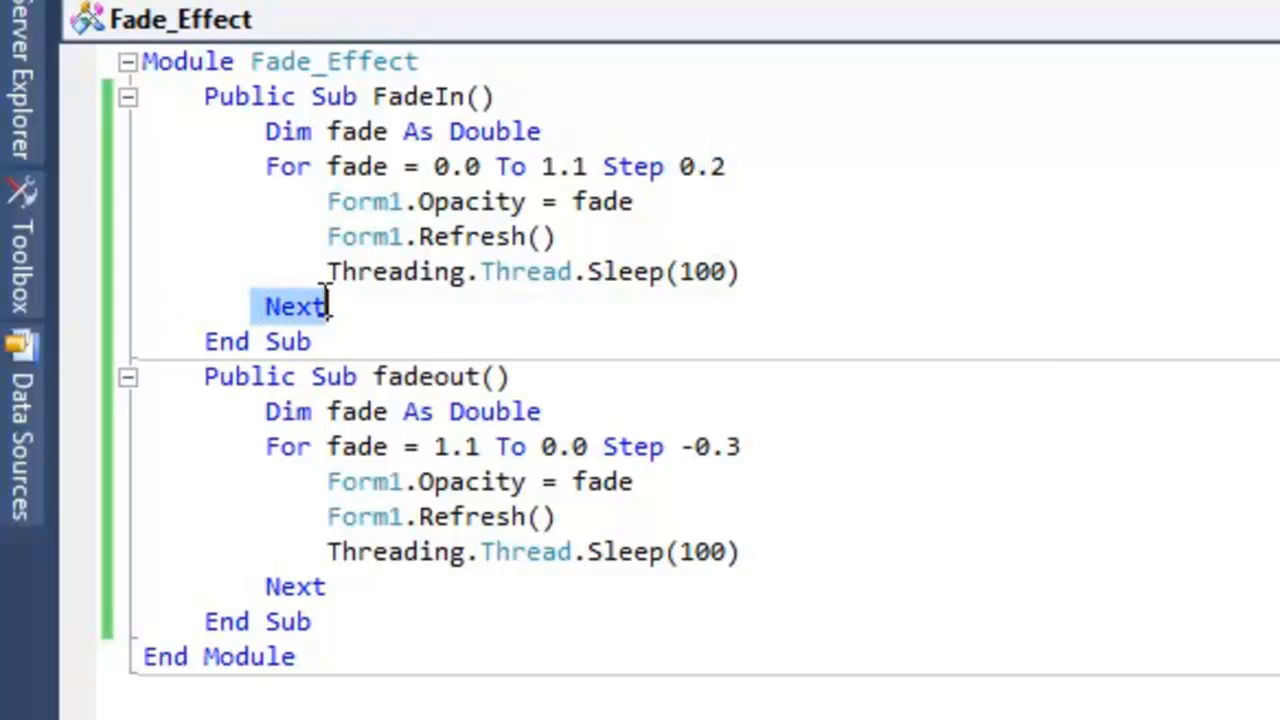
left_click(272, 230)
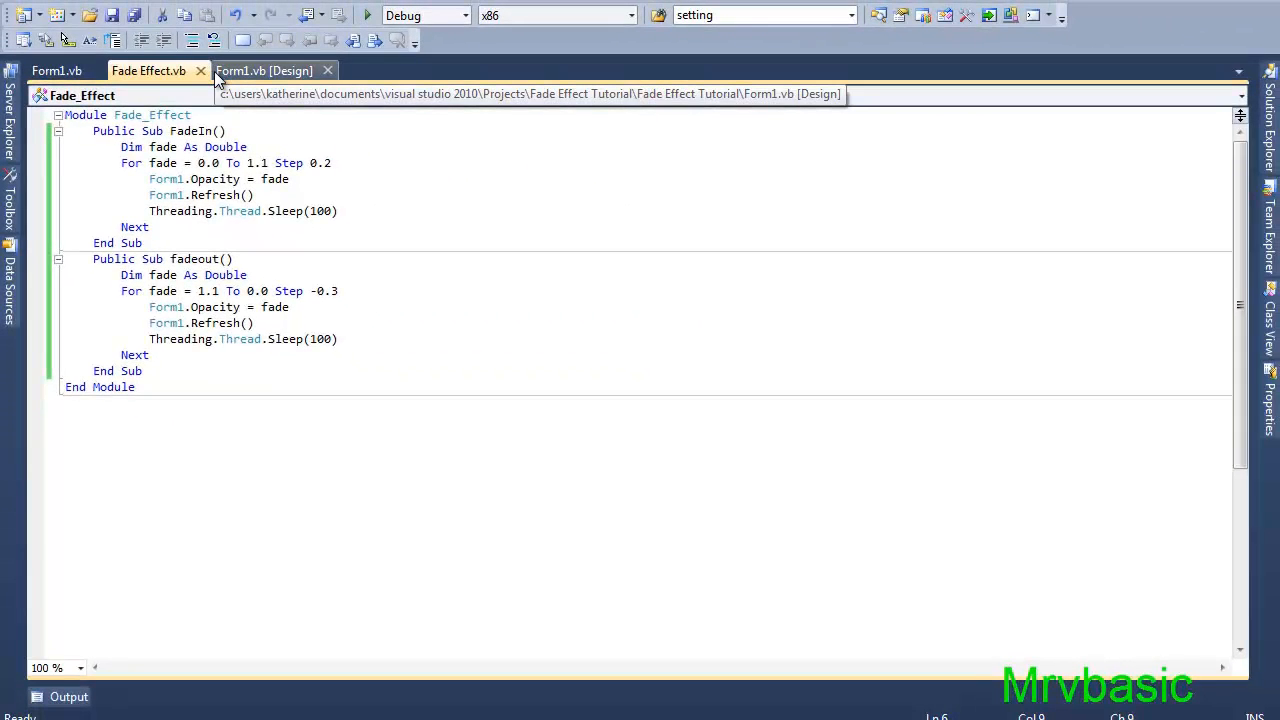
left_click(264, 70)
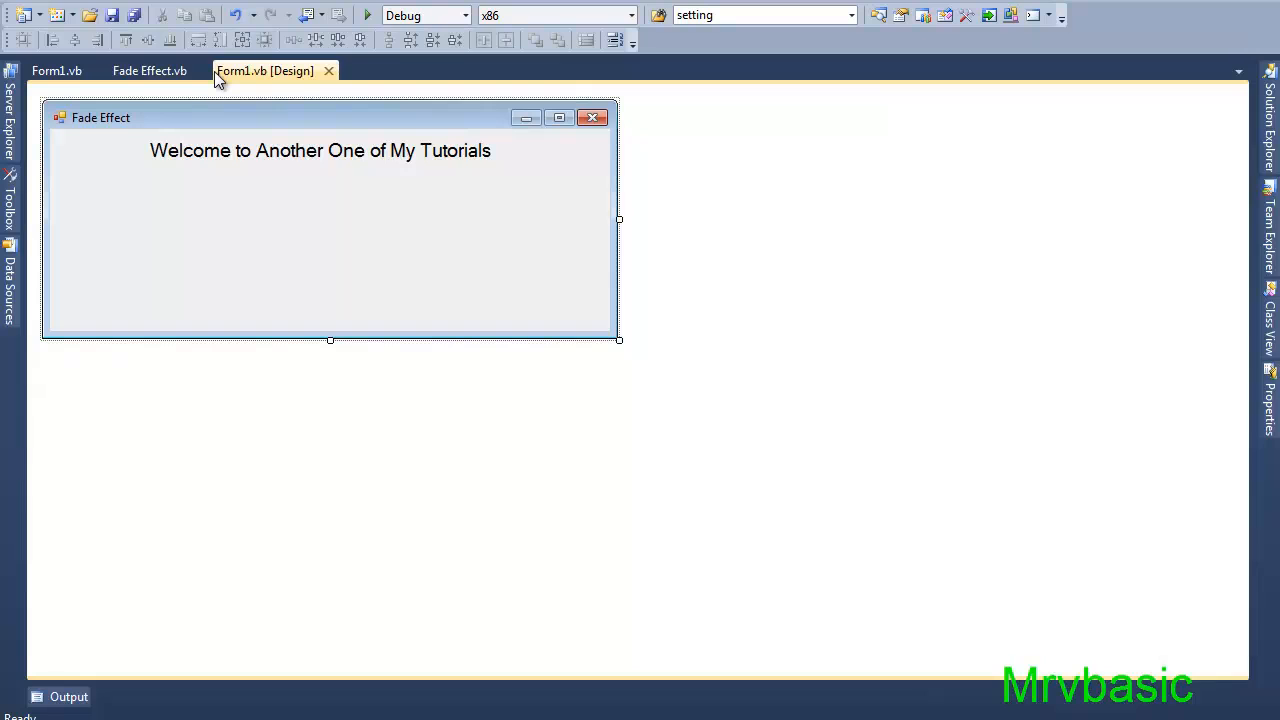
mouse_move(235, 130)
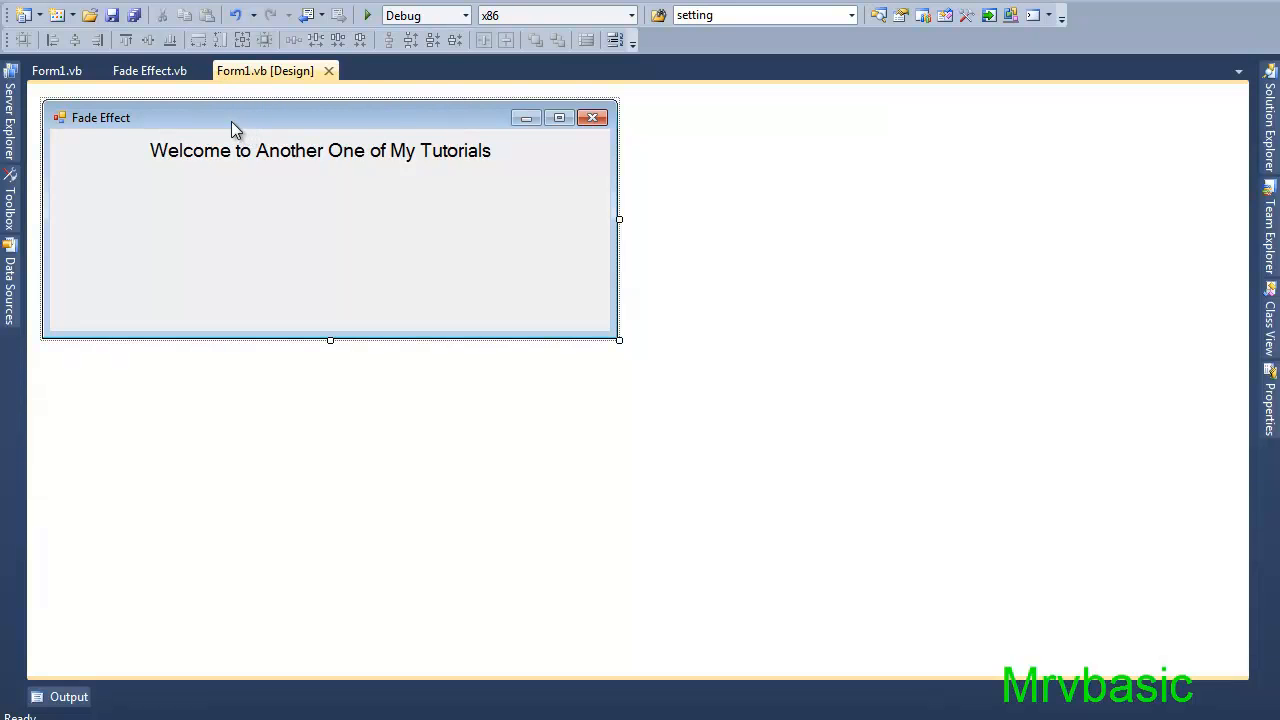
left_click(45, 71)
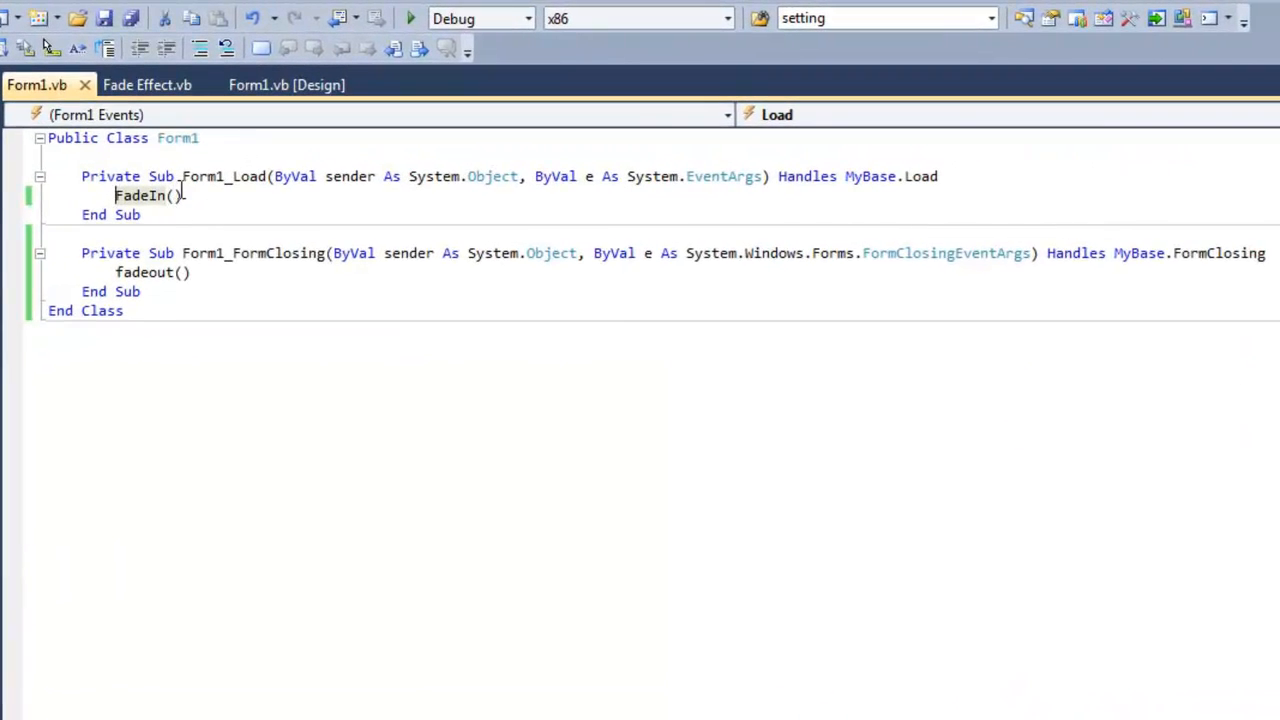
mouse_move(145, 195)
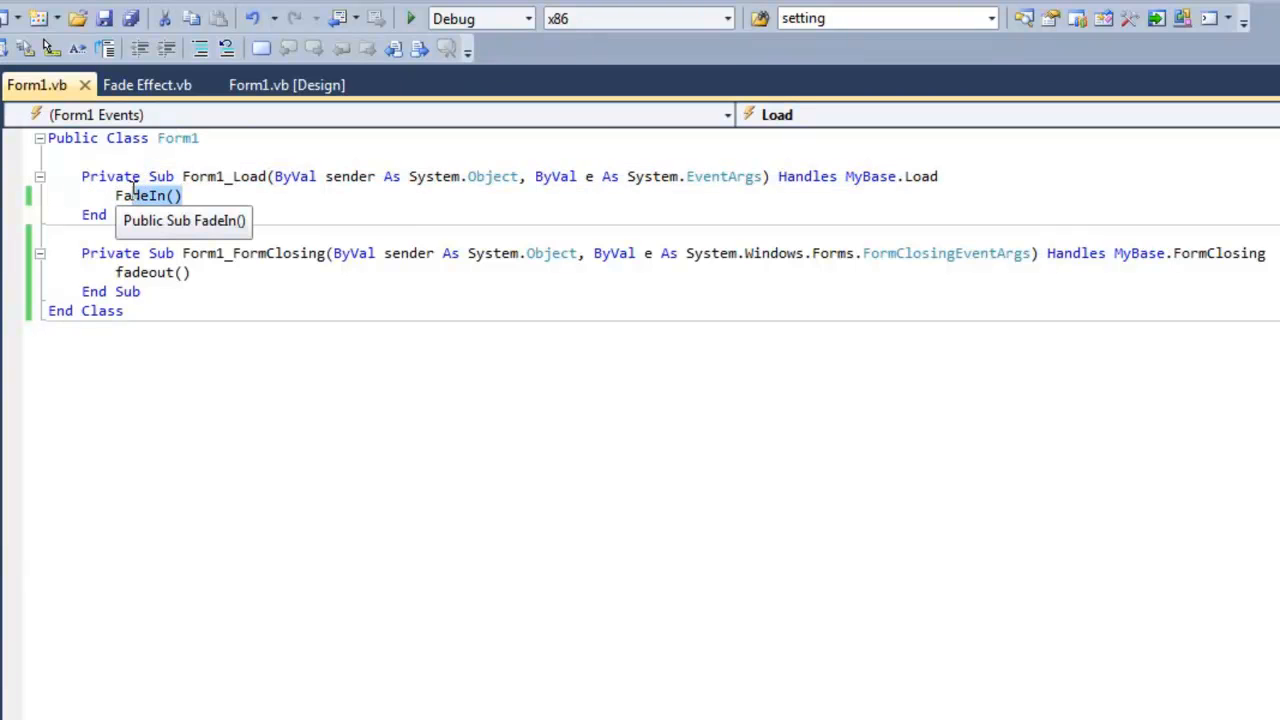
left_click(146, 85)
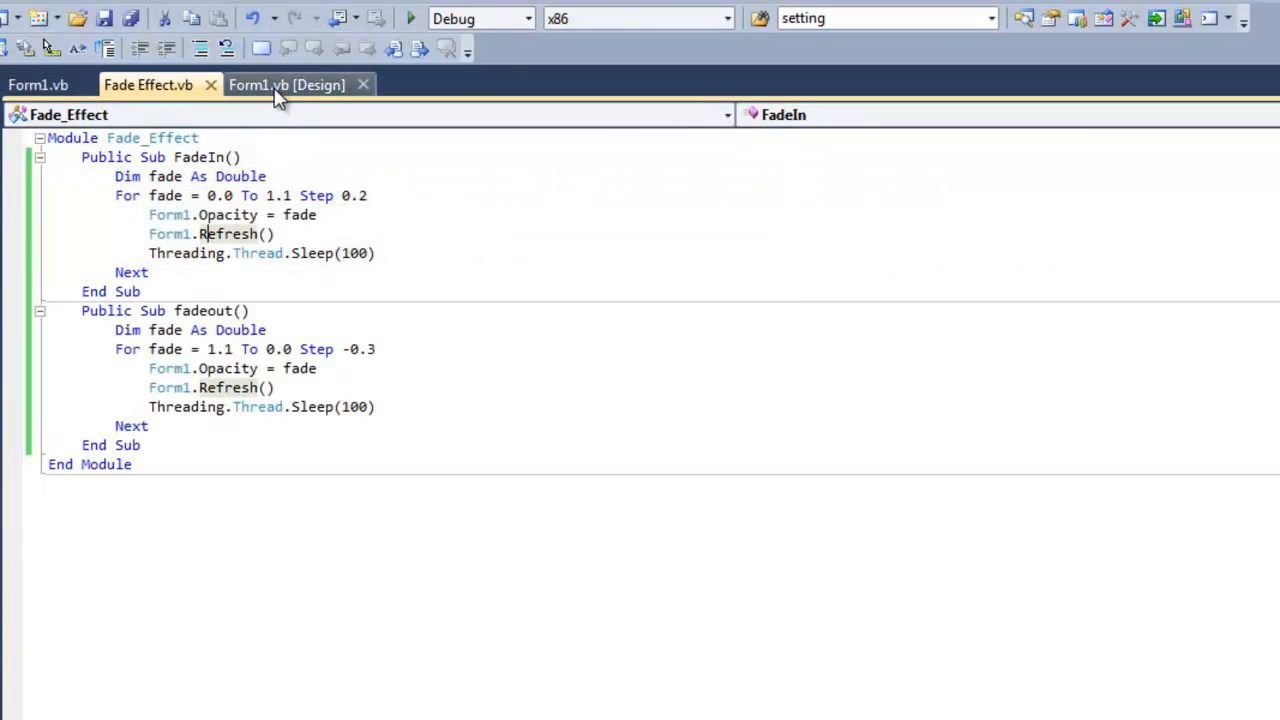
mouse_move(286, 85)
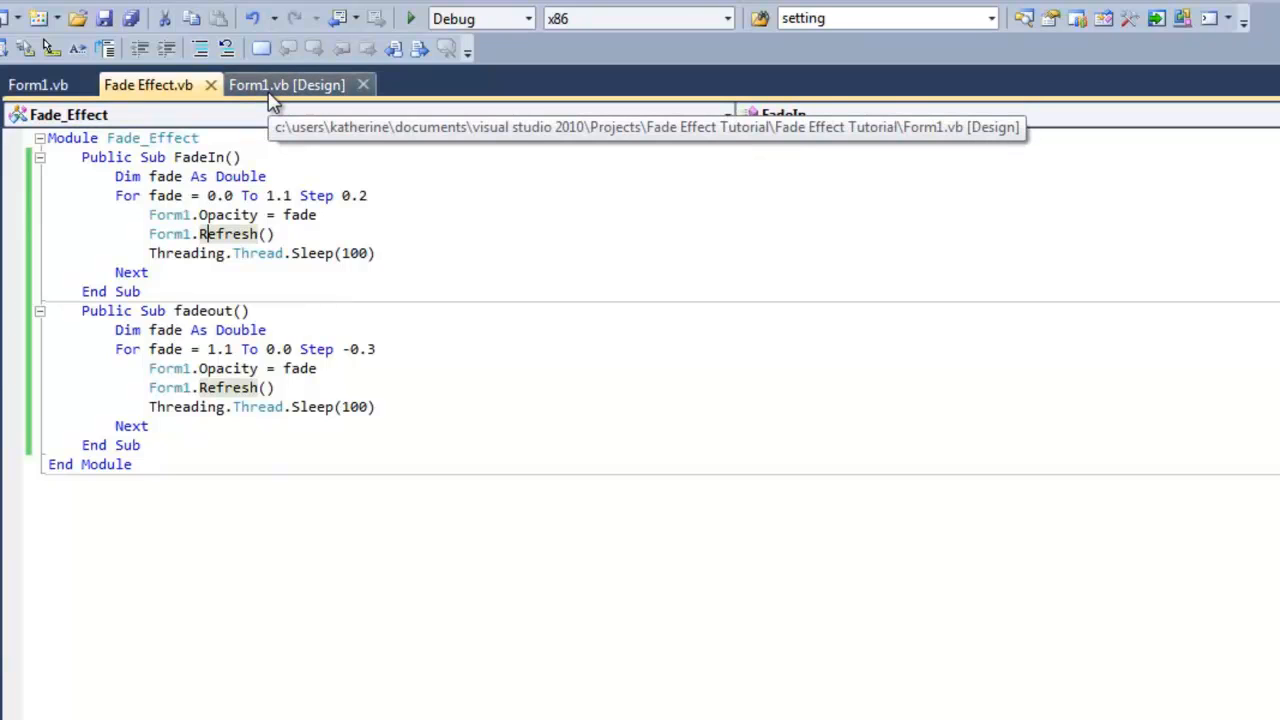
mouse_move(163, 330)
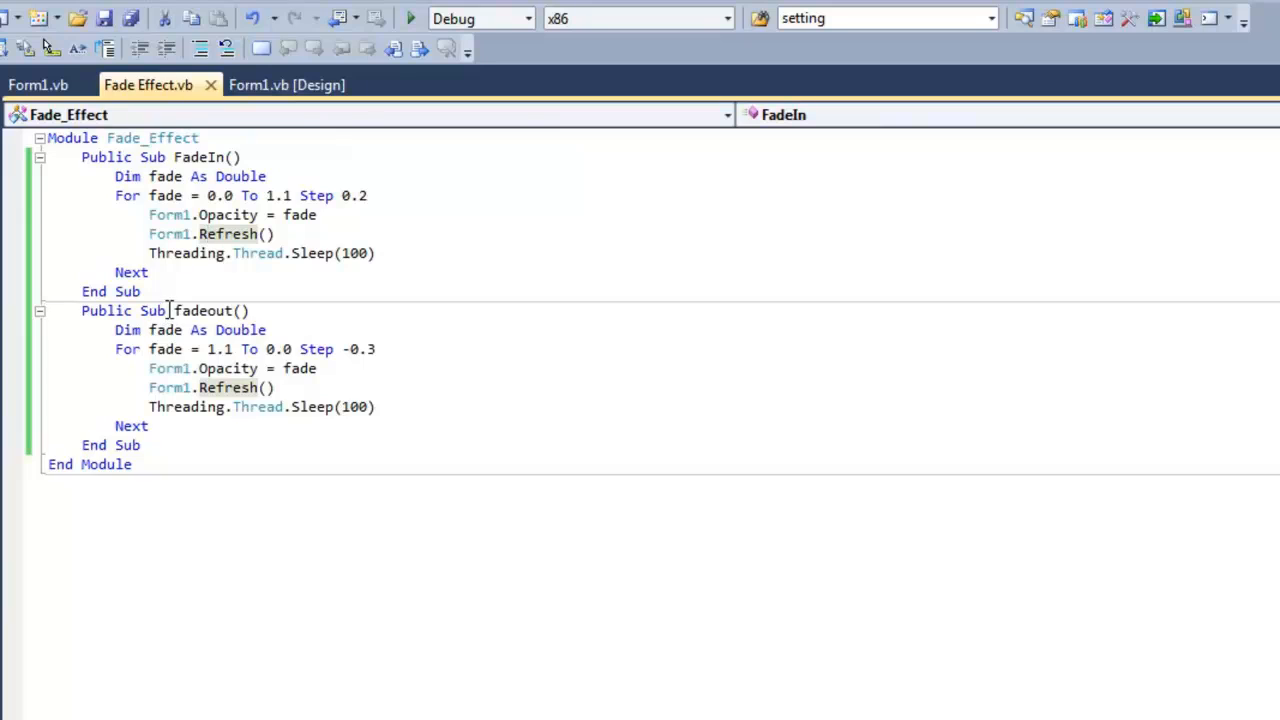
mouse_move(228, 349)
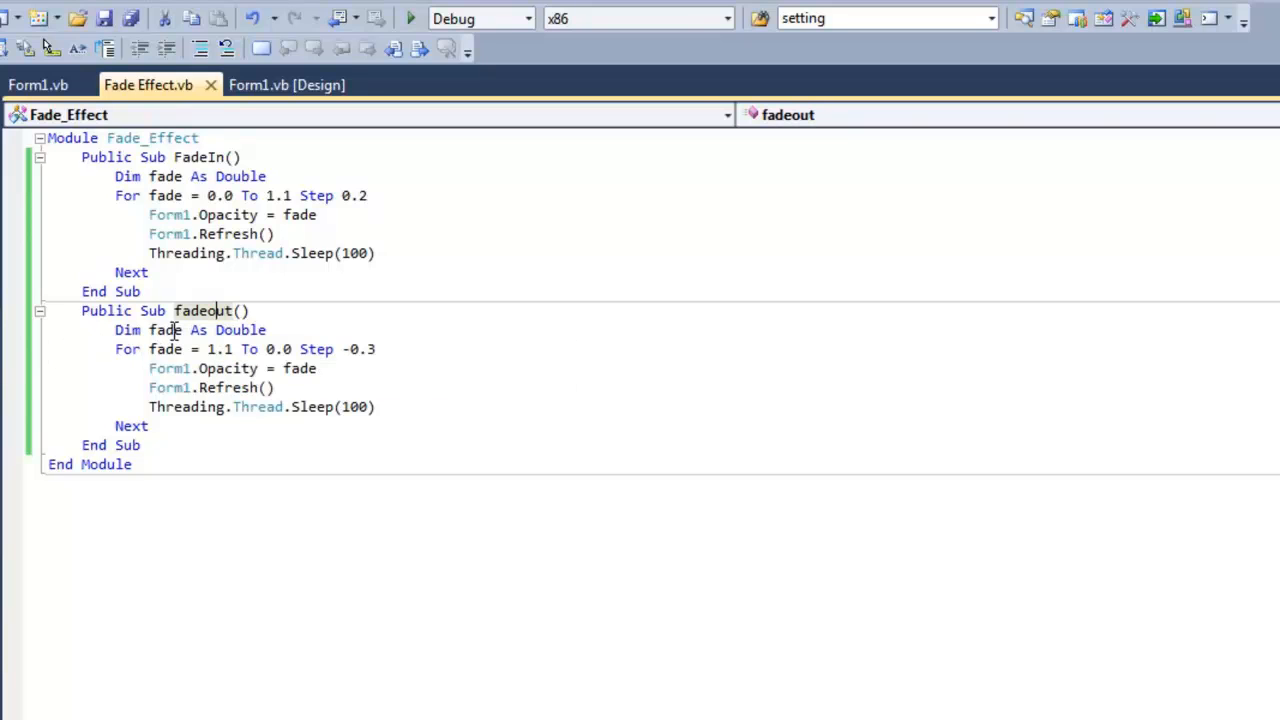
mouse_move(218, 349)
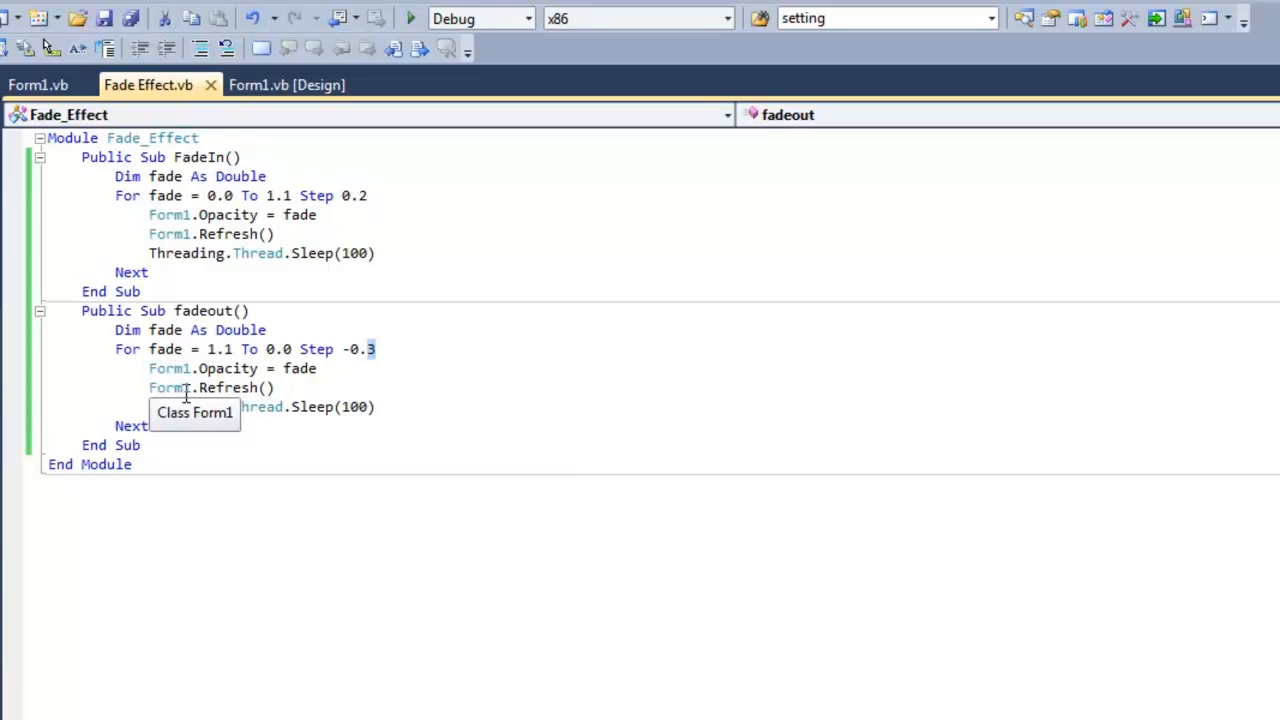
mouse_move(277, 419)
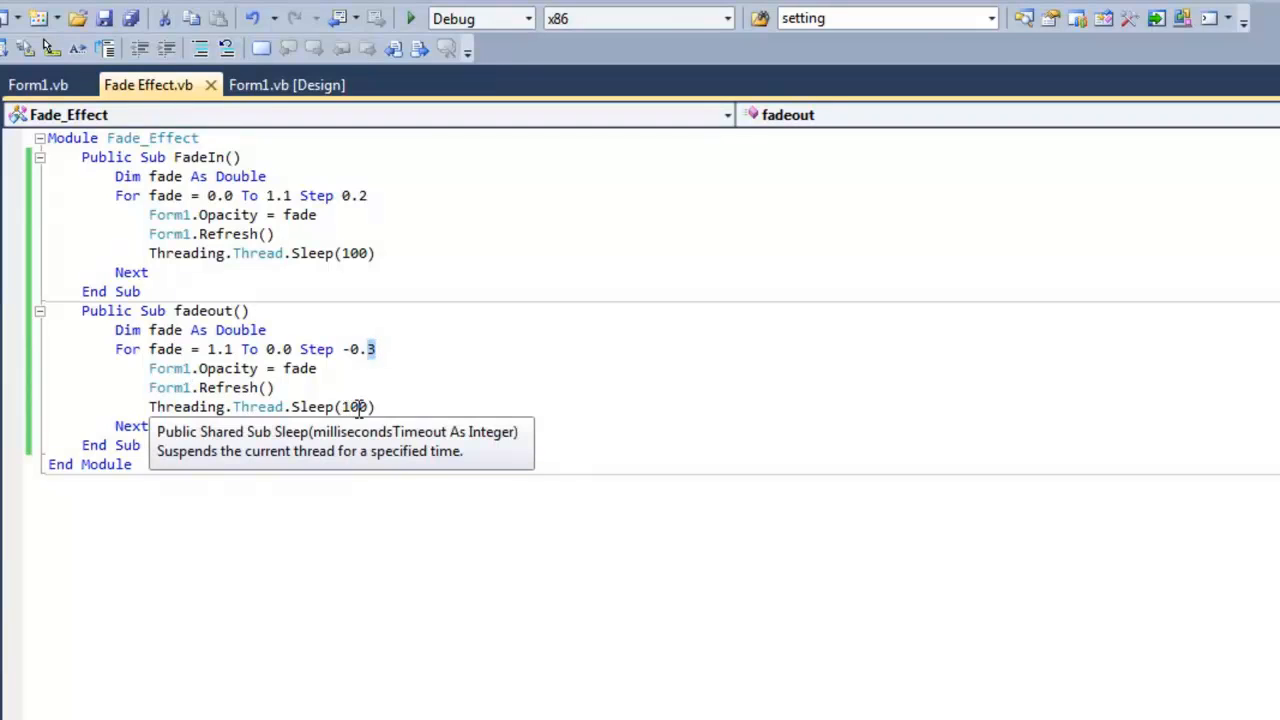
mouse_move(145, 426)
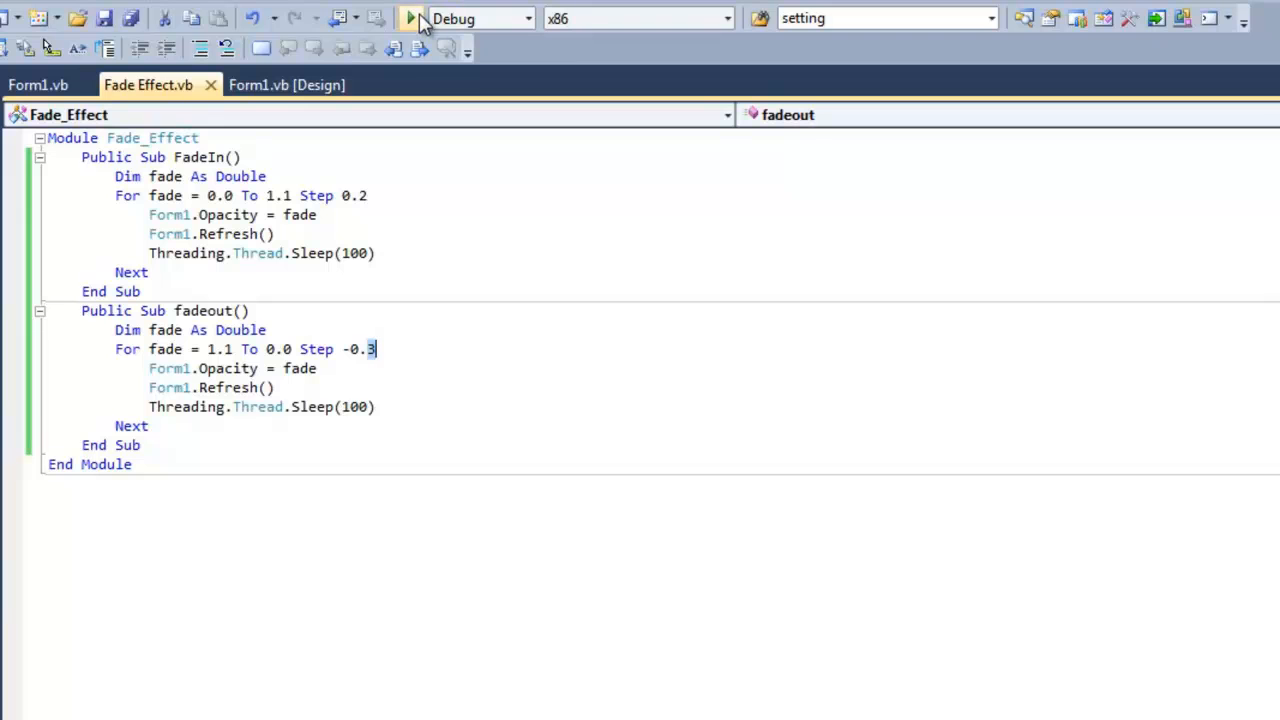
Test the fade, change FadeIn's Step from 0.2 to 0.4, and rerun the app.
left_click(410, 18)
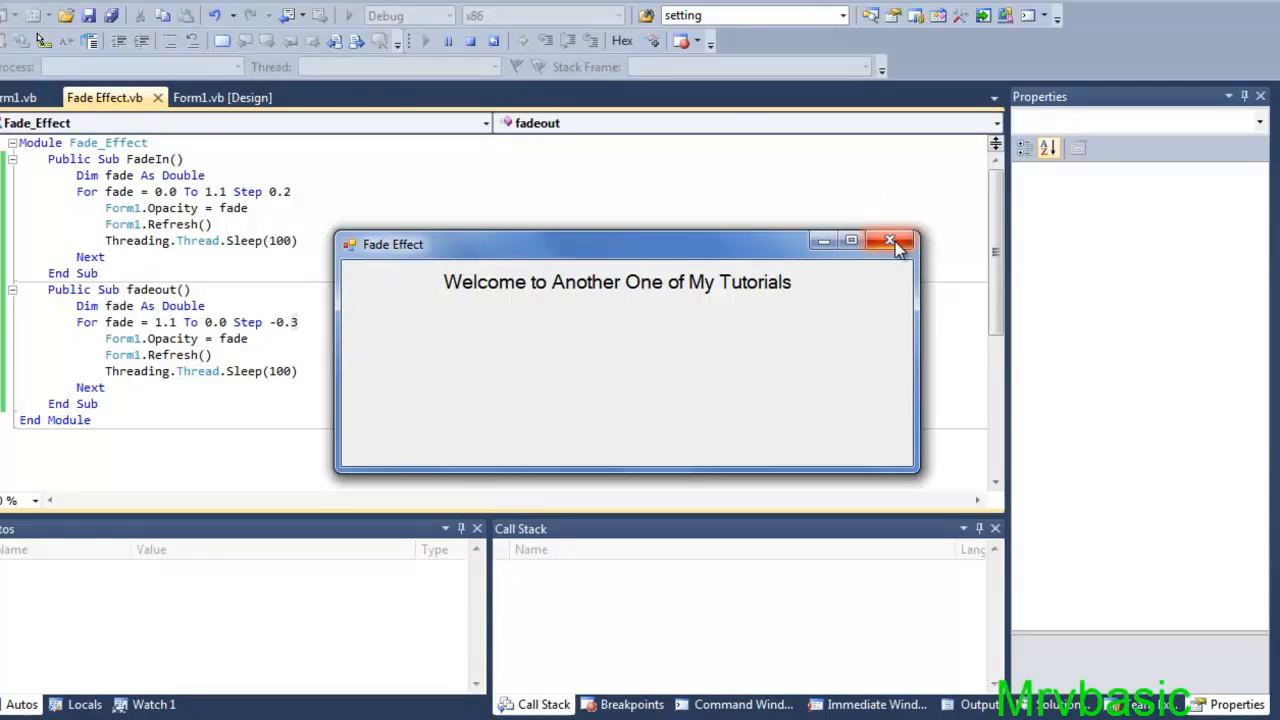
left_click(889, 241)
type("4")
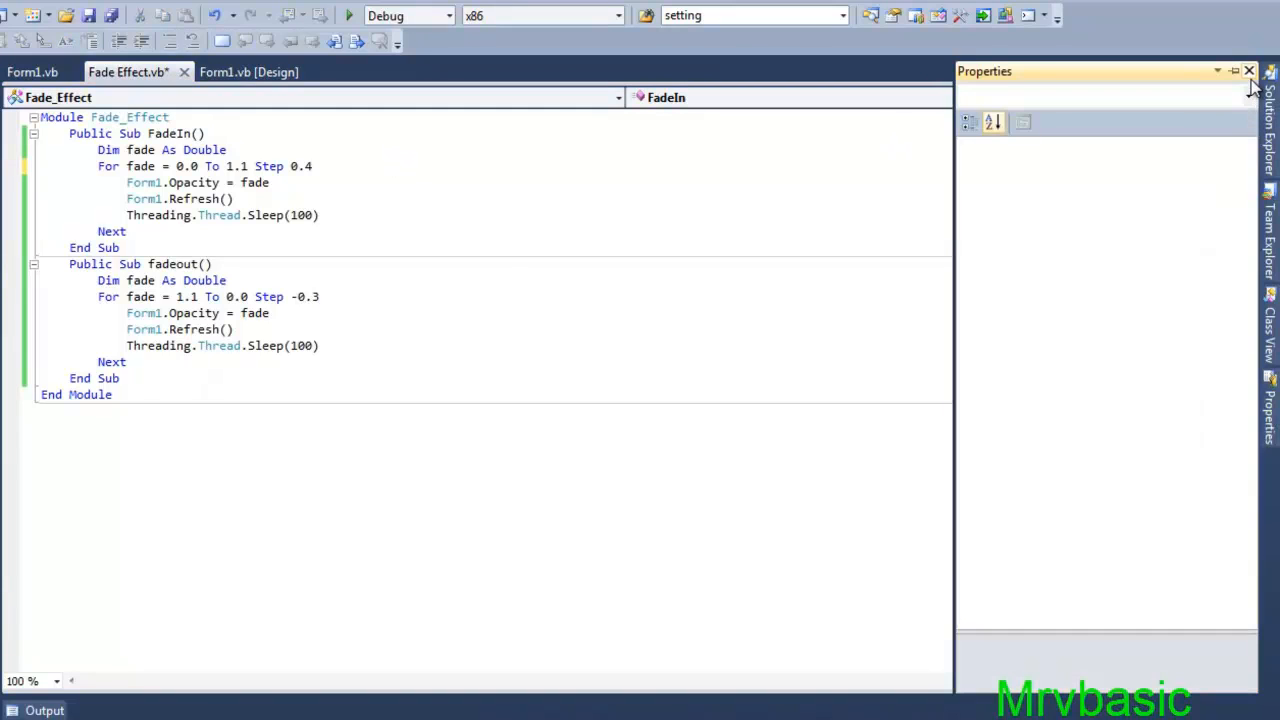
left_click(1250, 70)
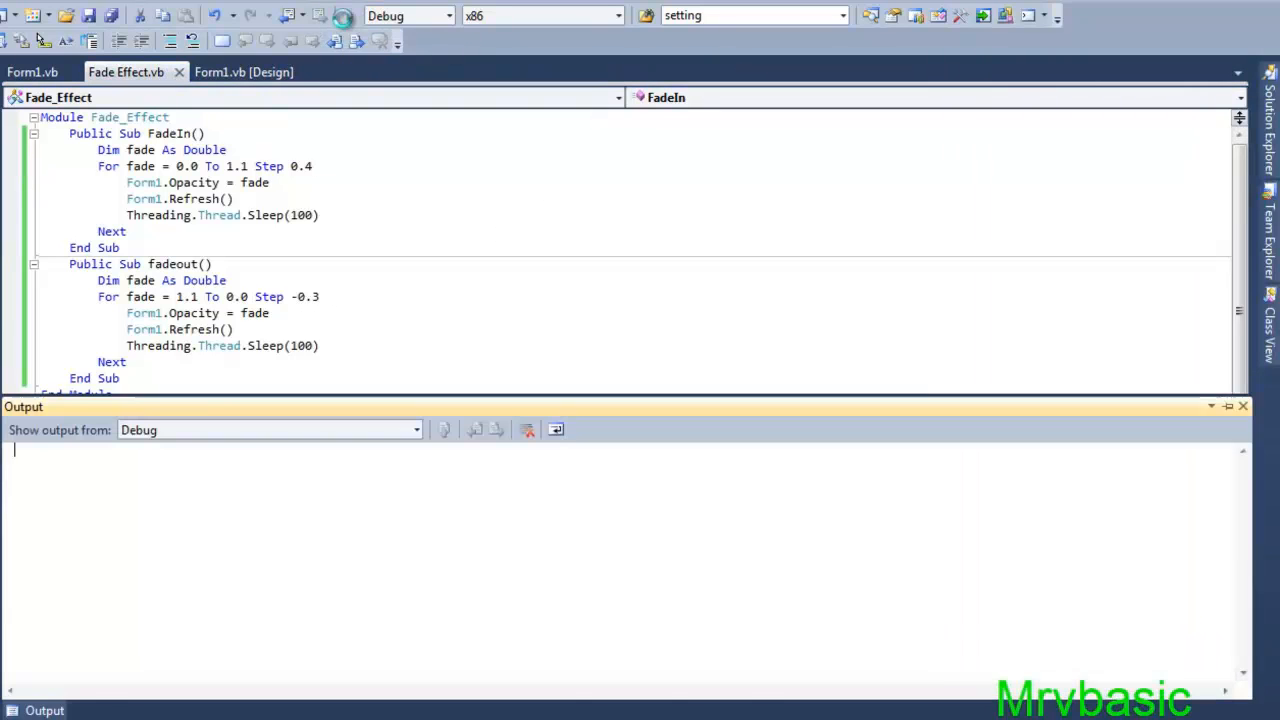
left_click(317, 14)
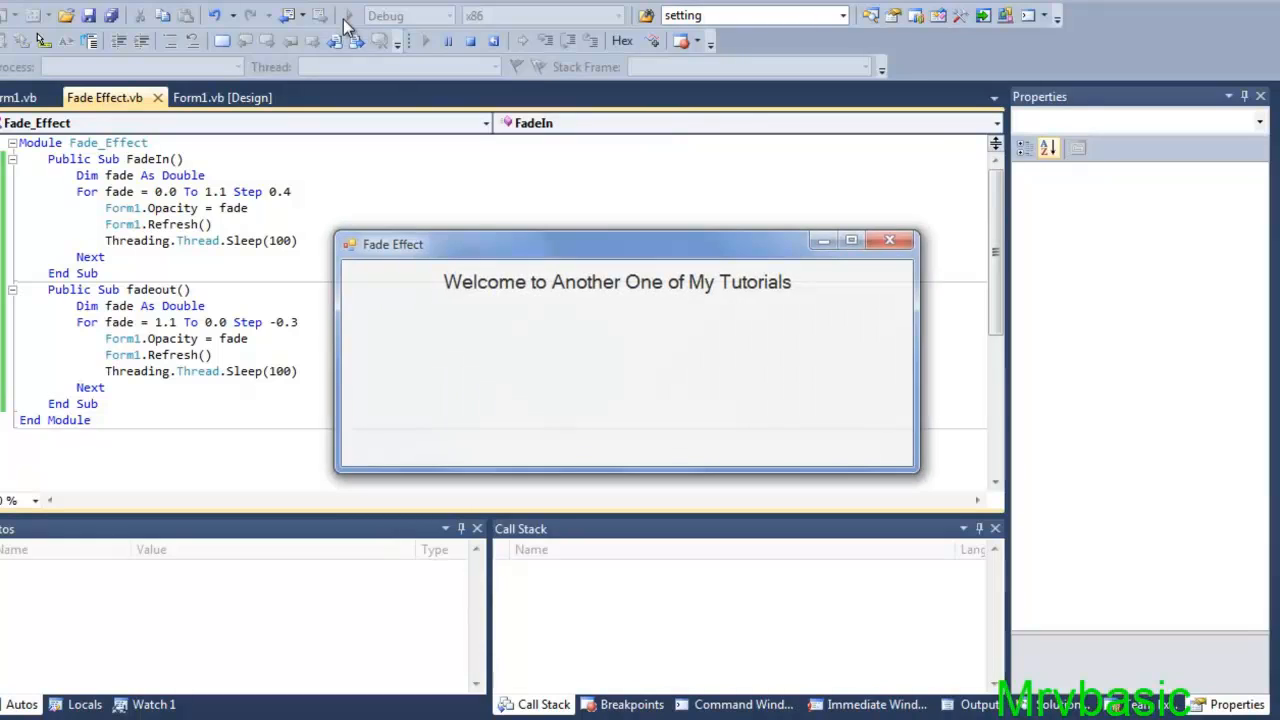